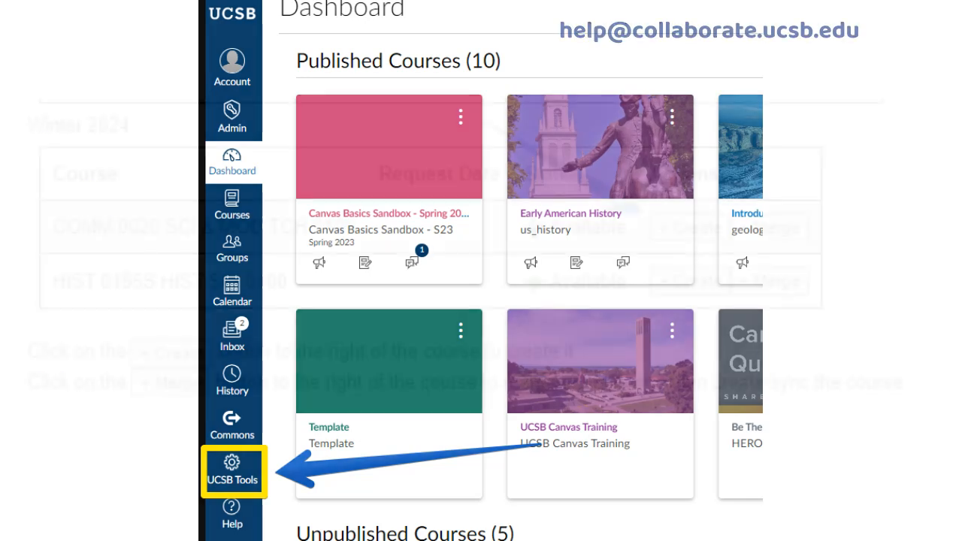
Bring up the UCSB Tools course request list for Winter 2024 from the global navigation.
{"action": "left_click", "coordinate": [232, 472]}
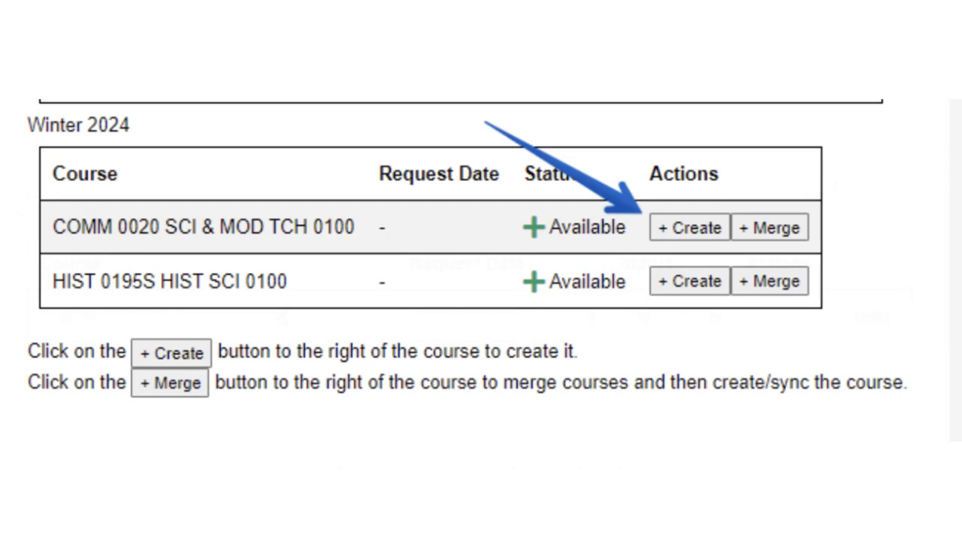
{"action": "left_click", "coordinate": [689, 227]}
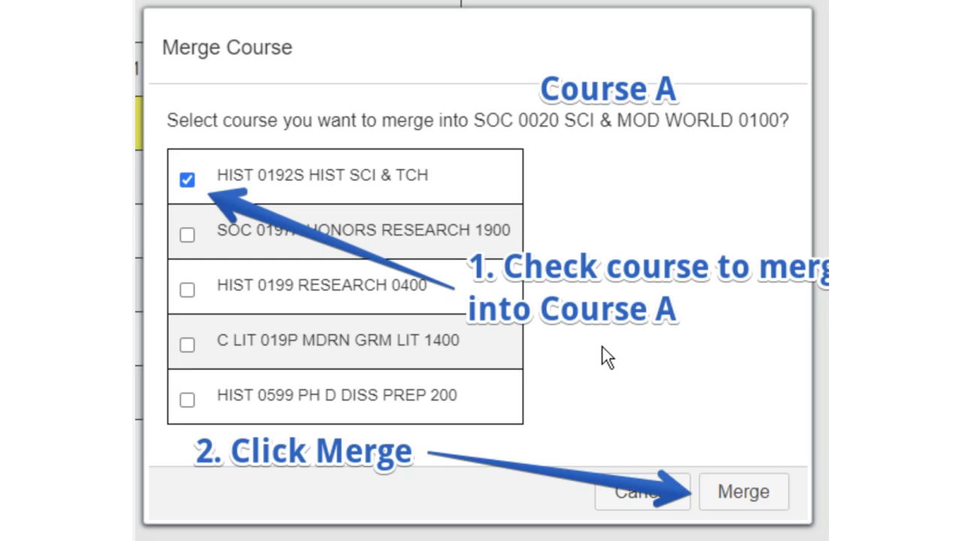
Confirm the merge of HIST 0192S HIST SCI & TCH into SOC 0020 SCI & MOD WORLD 0100.
{"action": "left_click", "coordinate": [743, 492]}
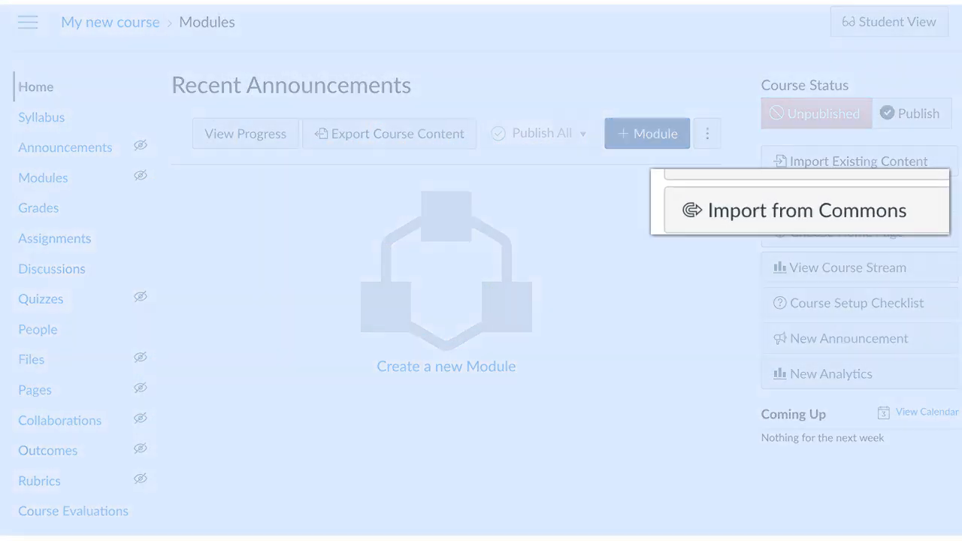
{"action": "mouse_move", "coordinate": [800, 211]}
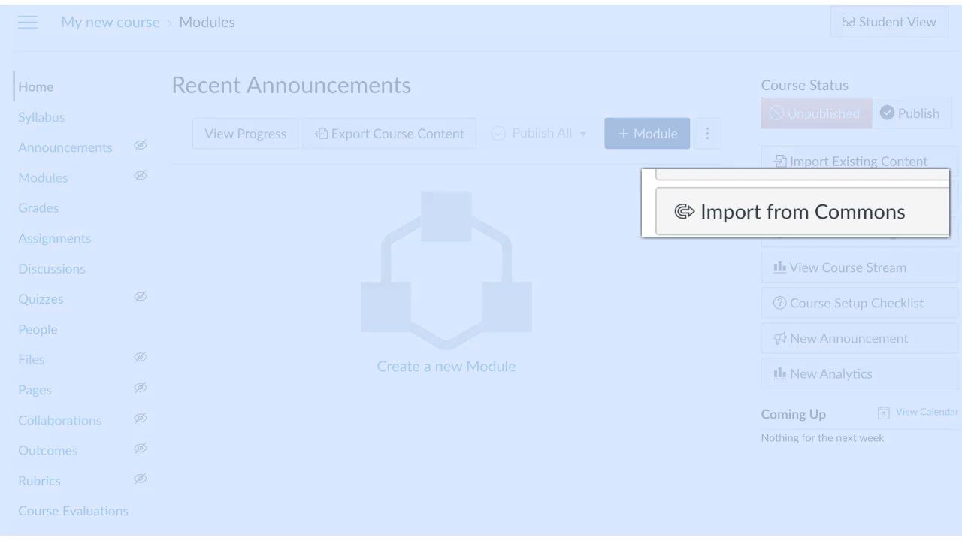